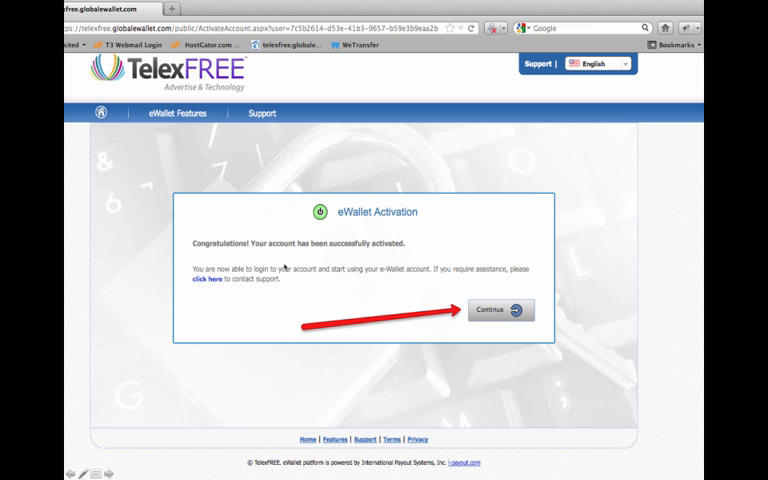
mouse_move(284, 268)
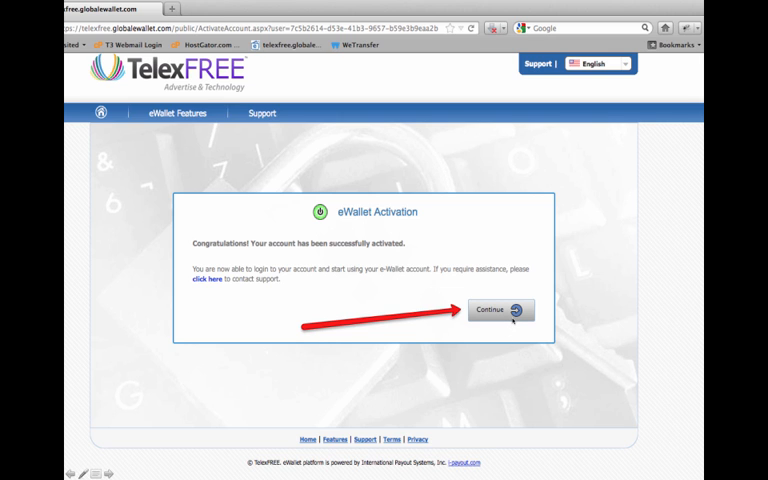
- Continue from the eWallet activation confirmation to the login page
left_click(500, 308)
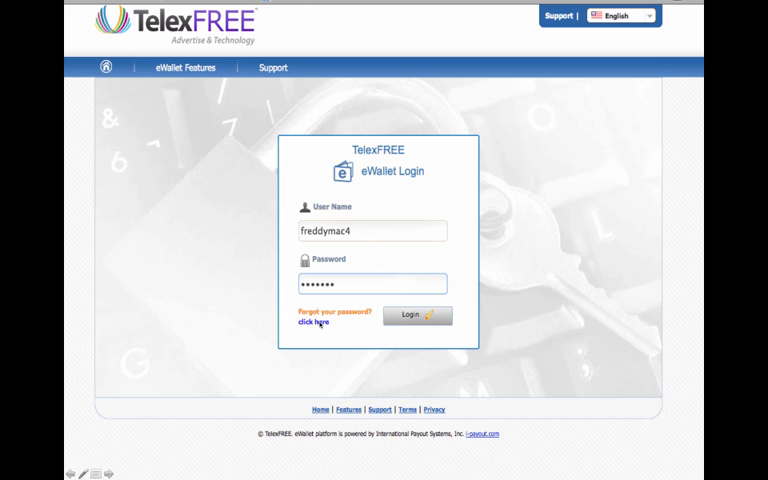
- Sign in, complete the eWallet Setup fields with agreements and transaction PIN, and submit the form
left_click(416, 316)
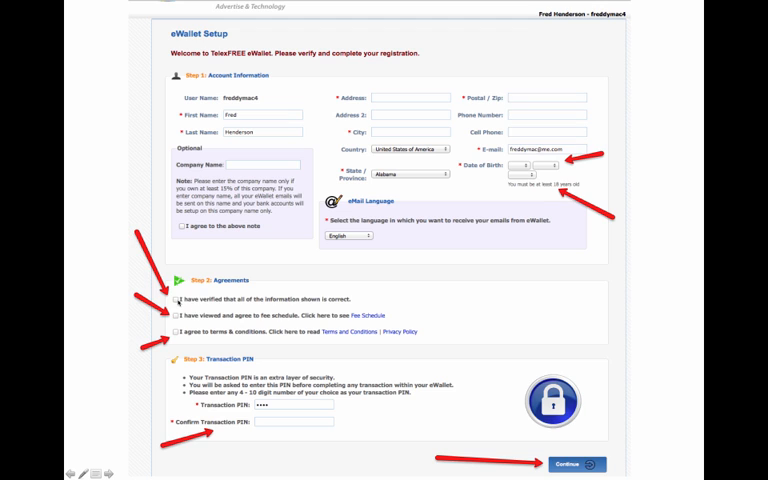
left_click(176, 328)
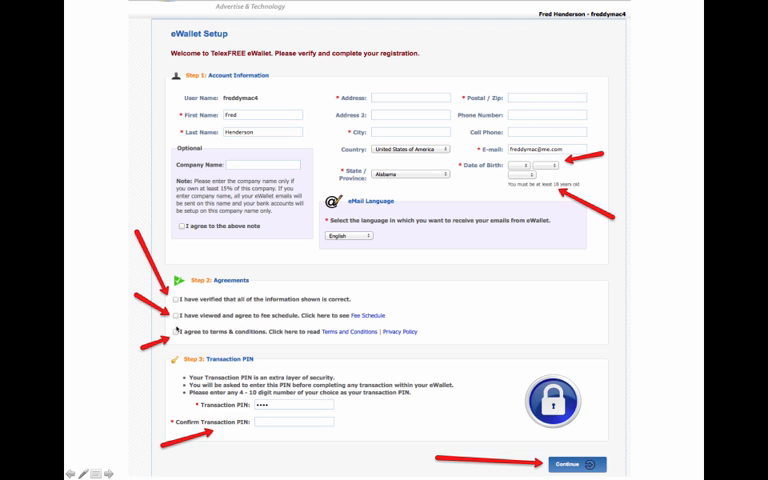
mouse_move(300, 328)
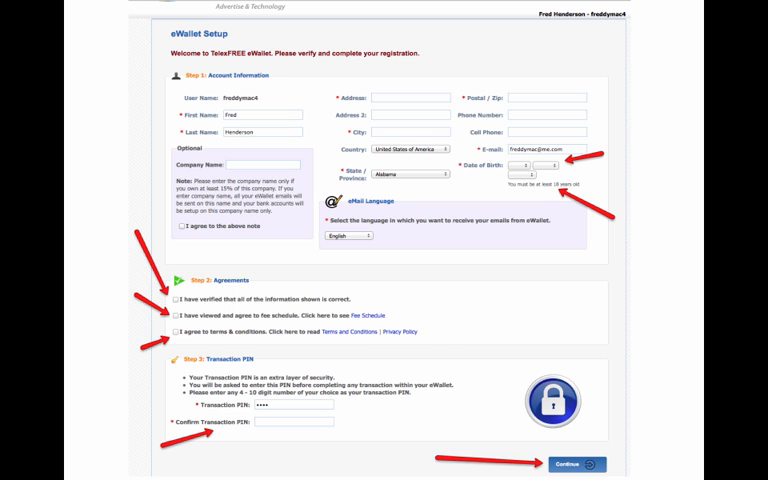
left_click(576, 464)
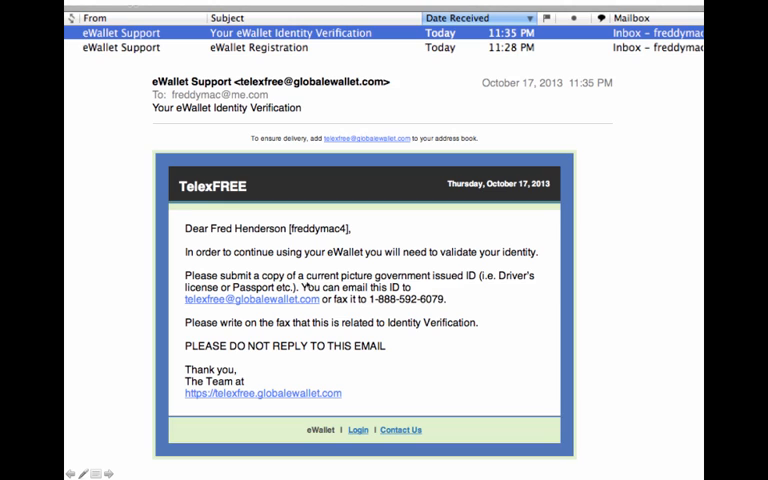
mouse_move(466, 286)
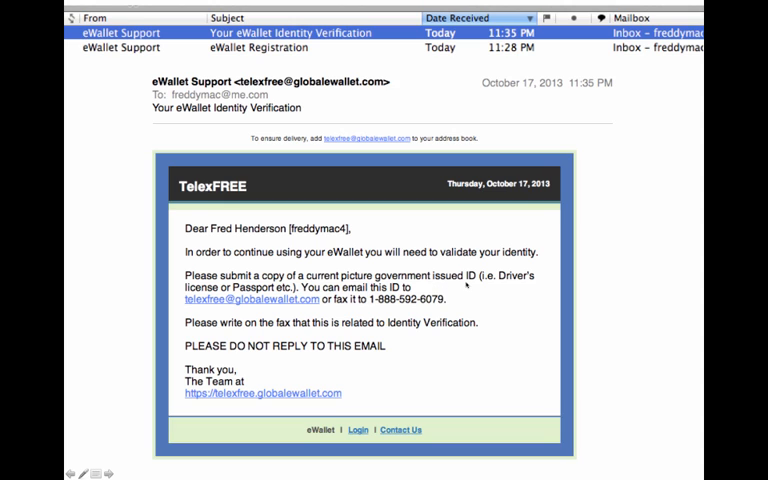
mouse_move(284, 310)
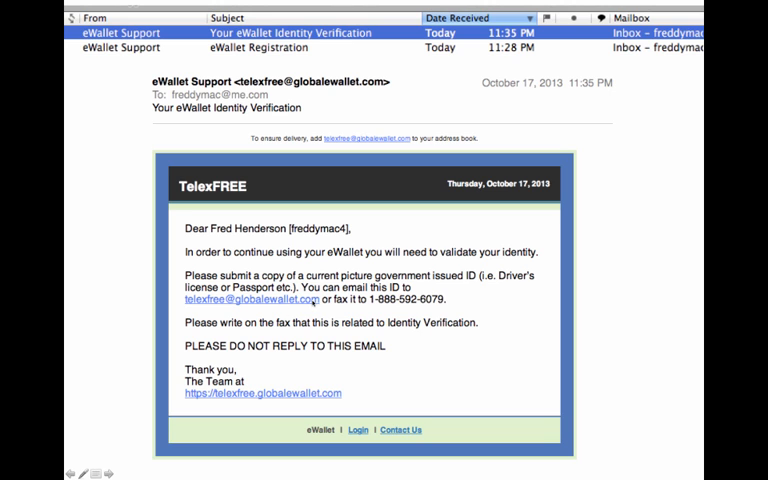
mouse_move(358, 304)
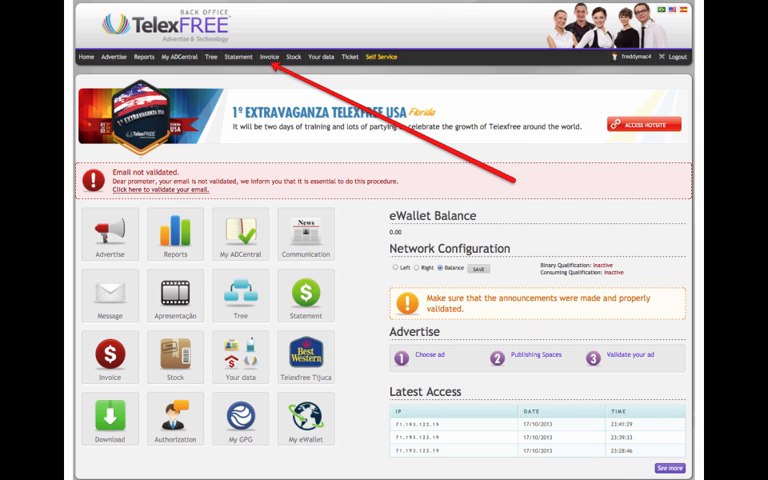
mouse_move(336, 176)
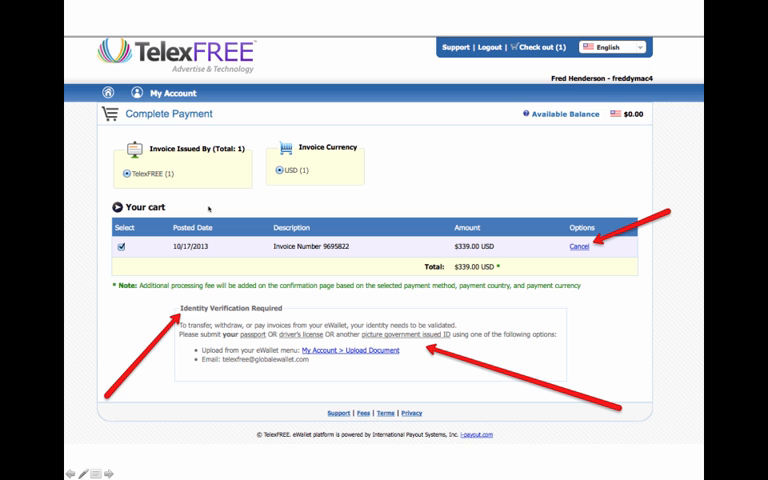
mouse_move(544, 144)
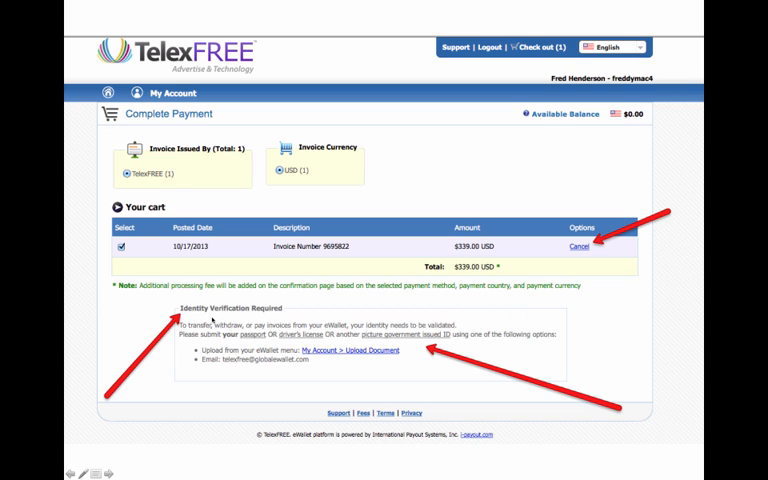
mouse_move(360, 344)
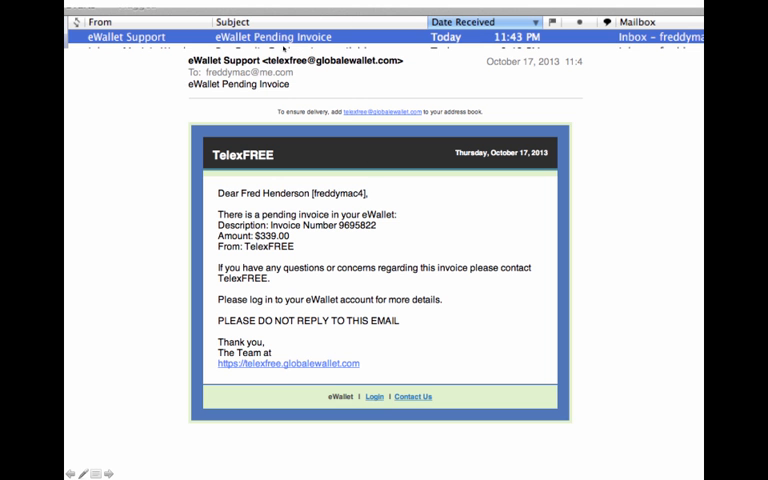
mouse_move(418, 212)
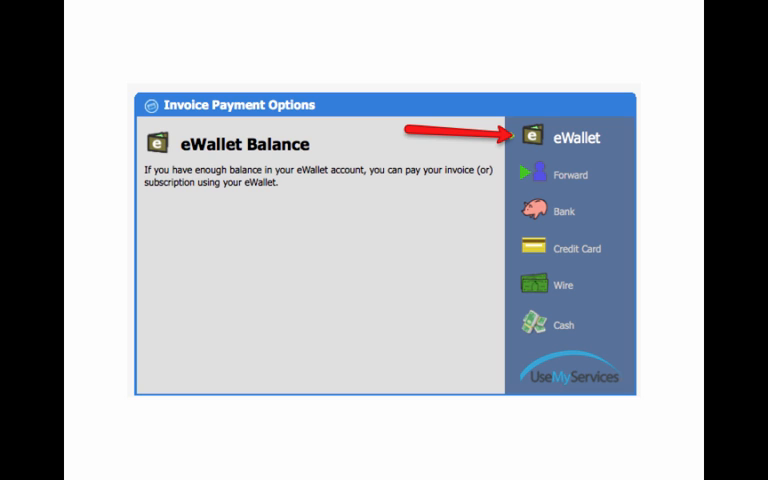
- Review the Forward, Bank, Credit Card and Wire payment options, ending on Bank Account
left_click(568, 172)
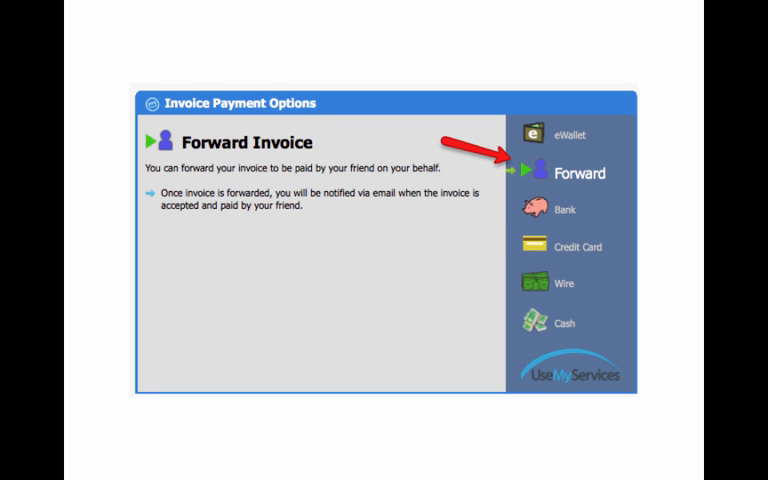
left_click(572, 208)
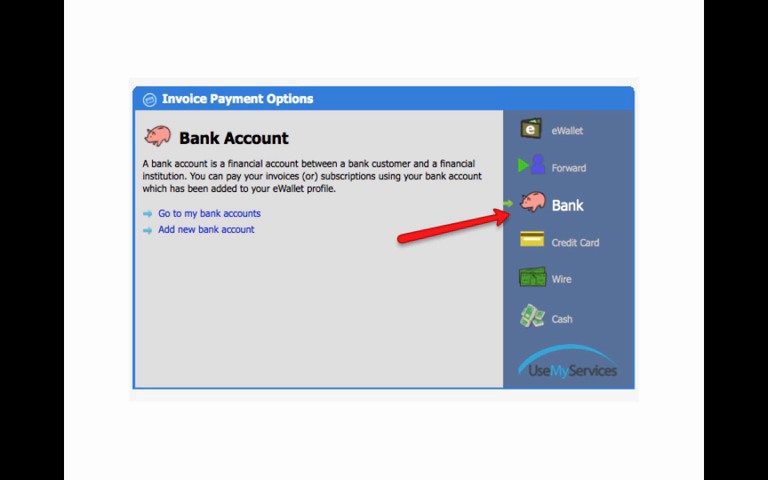
left_click(584, 244)
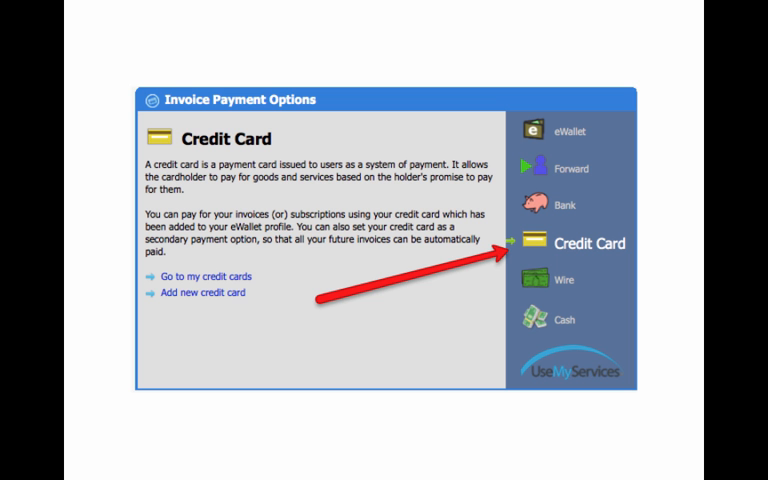
left_click(568, 284)
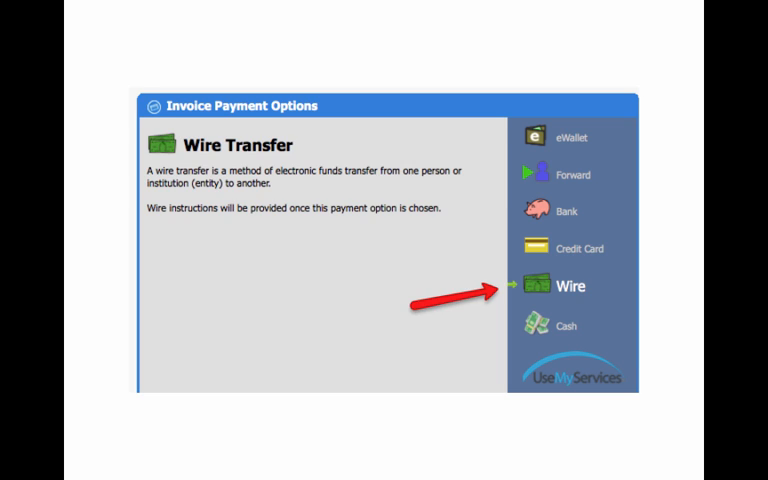
left_click(572, 212)
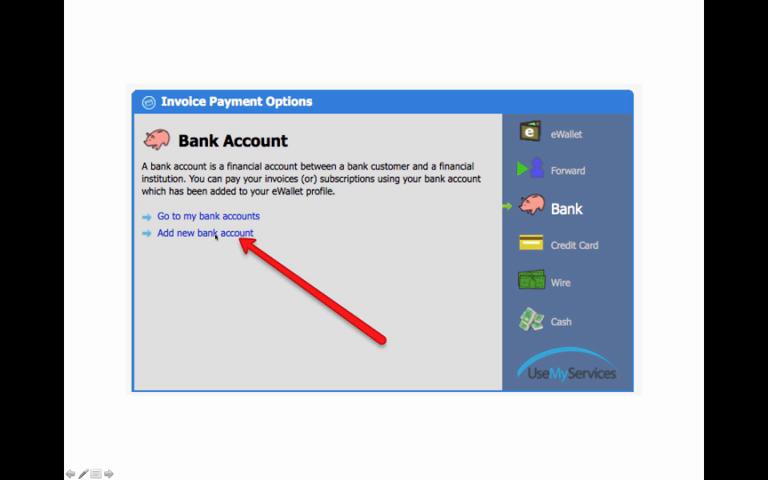
- Start adding a bank account, reaching Step 1: Account Information
left_click(212, 232)
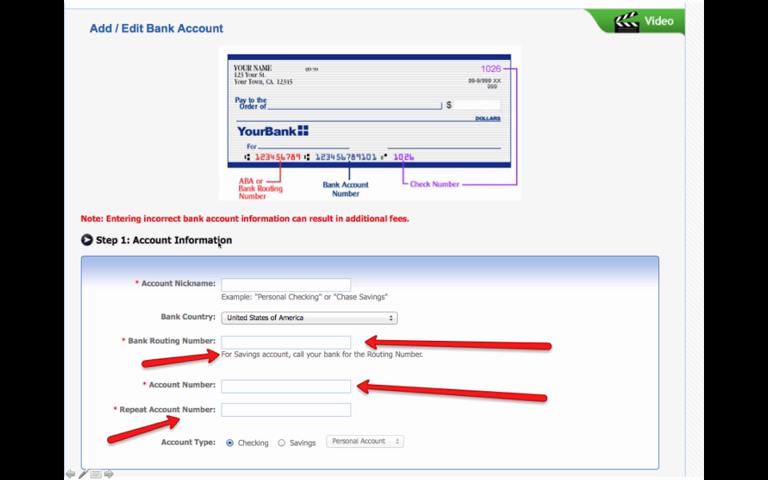
mouse_move(416, 268)
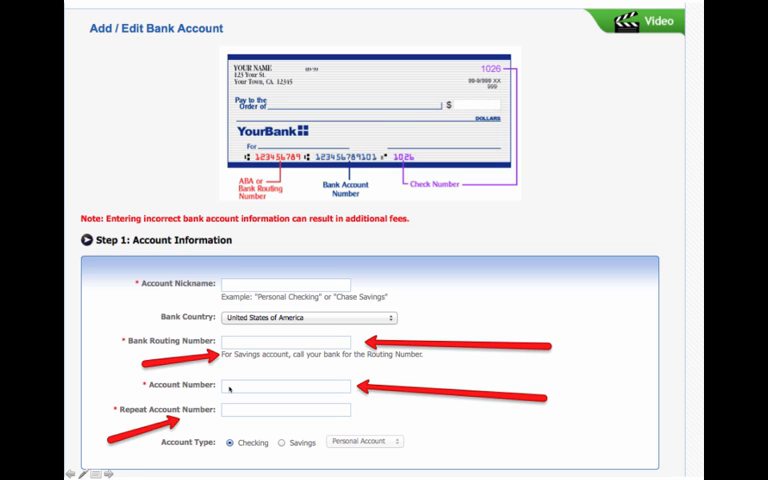
mouse_move(320, 160)
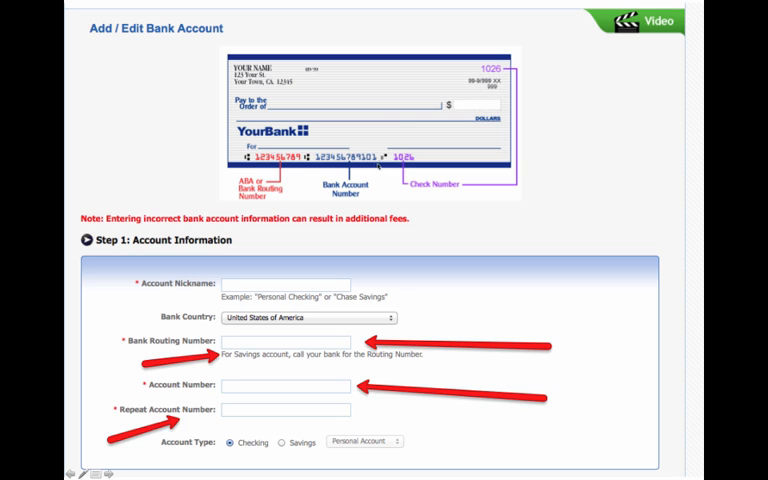
mouse_move(252, 372)
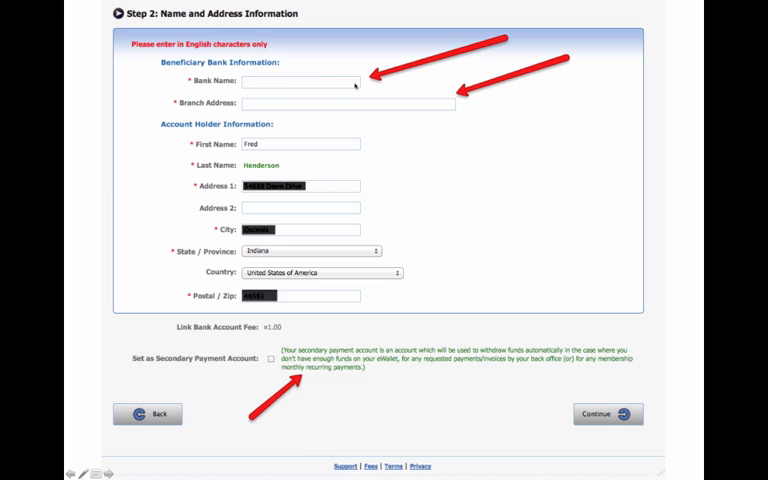
mouse_move(430, 104)
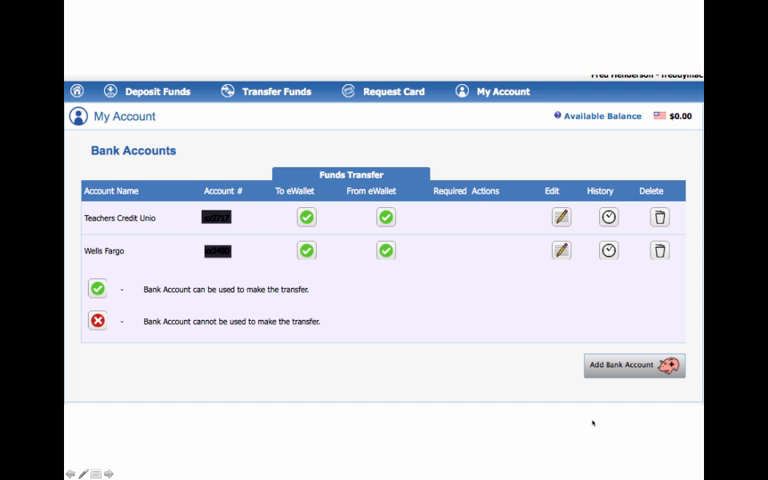
mouse_move(470, 250)
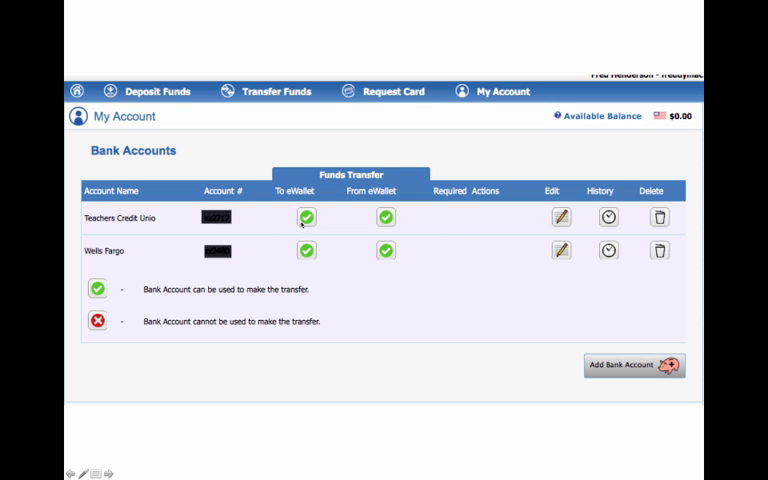
mouse_move(276, 216)
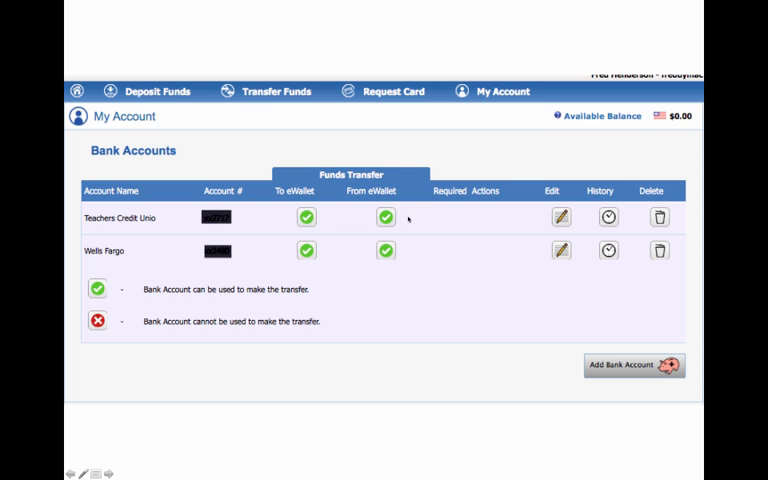
mouse_move(166, 284)
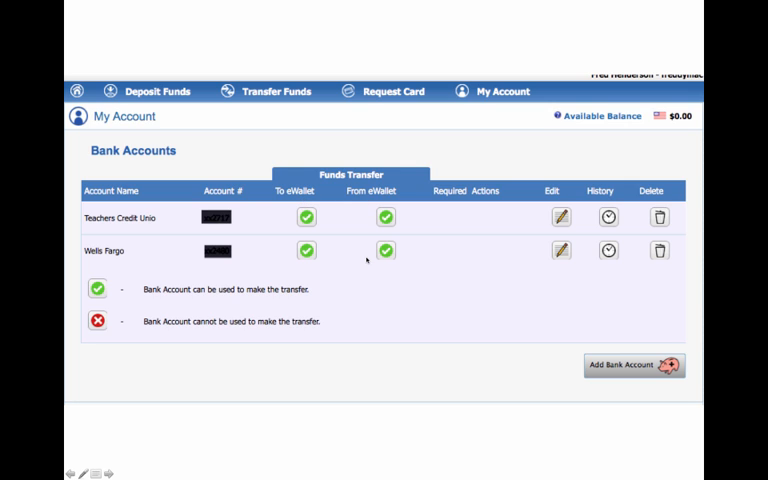
mouse_move(114, 328)
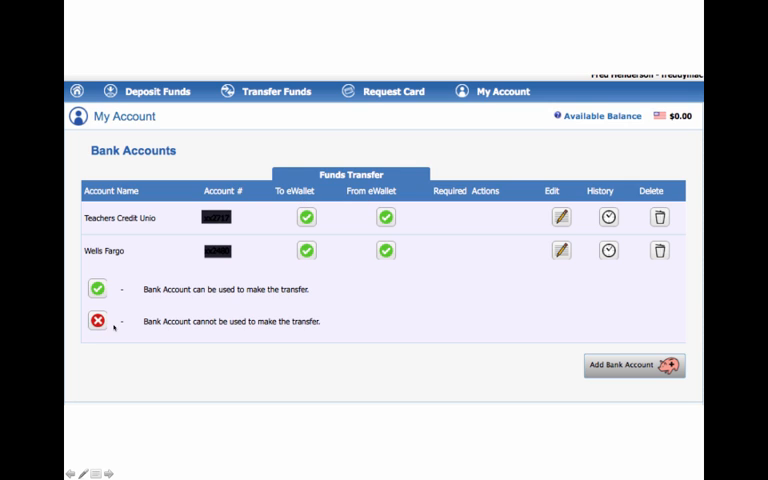
mouse_move(298, 330)
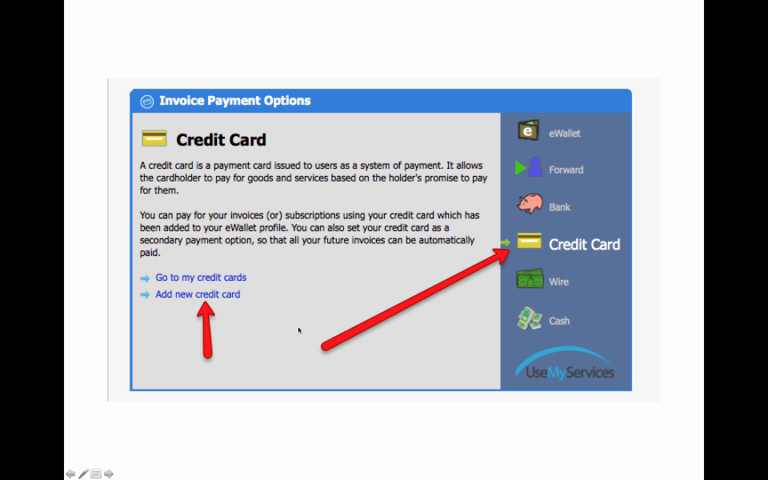
mouse_move(300, 330)
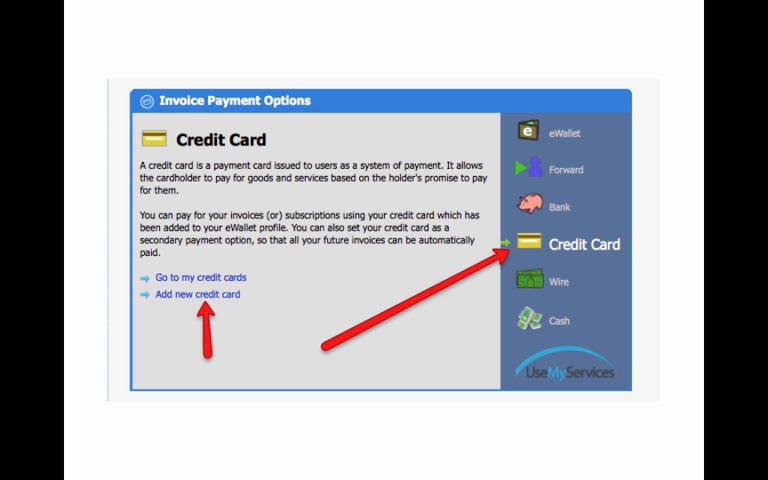
- Start adding a new credit card from the Credit Card payment option
left_click(196, 292)
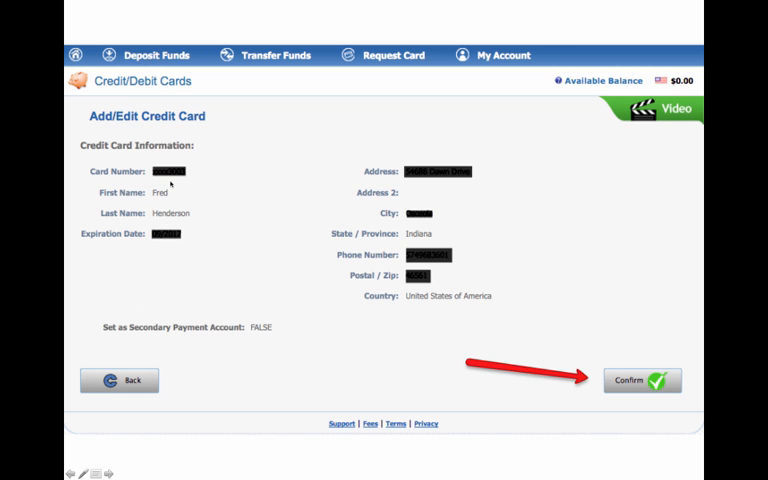
mouse_move(178, 222)
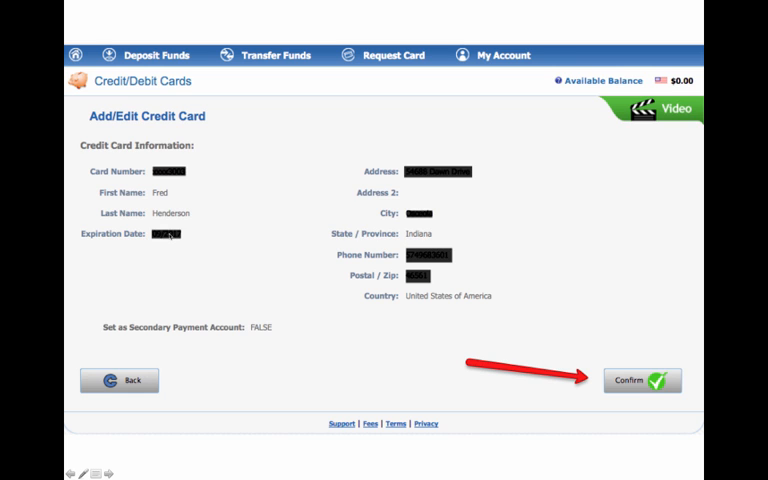
mouse_move(428, 258)
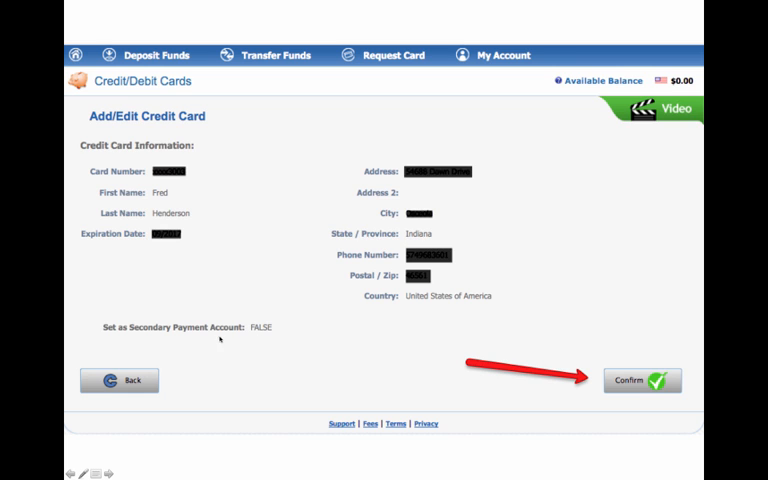
mouse_move(112, 208)
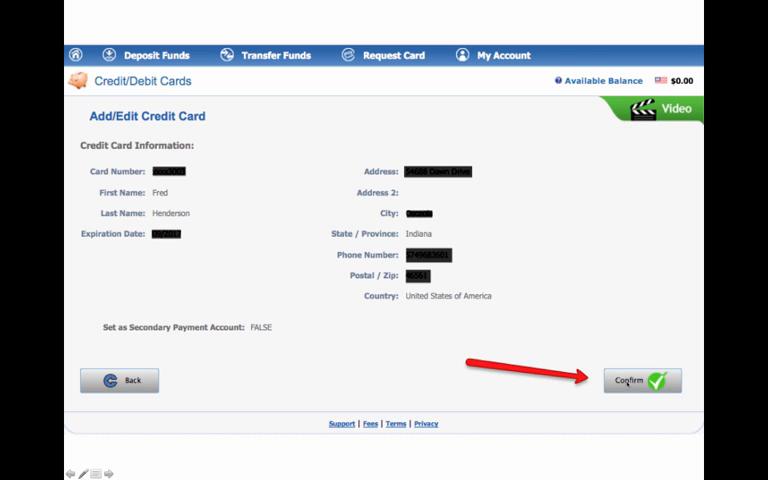
- Confirm the reviewed credit card details to add the card to the profile
left_click(644, 380)
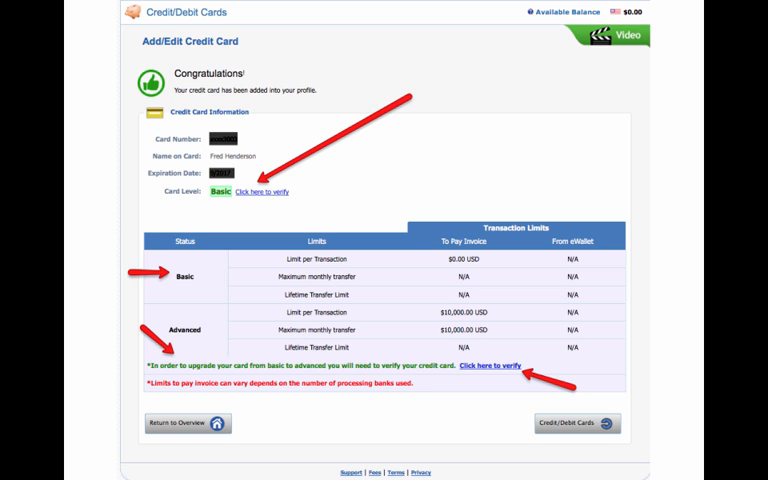
mouse_move(404, 246)
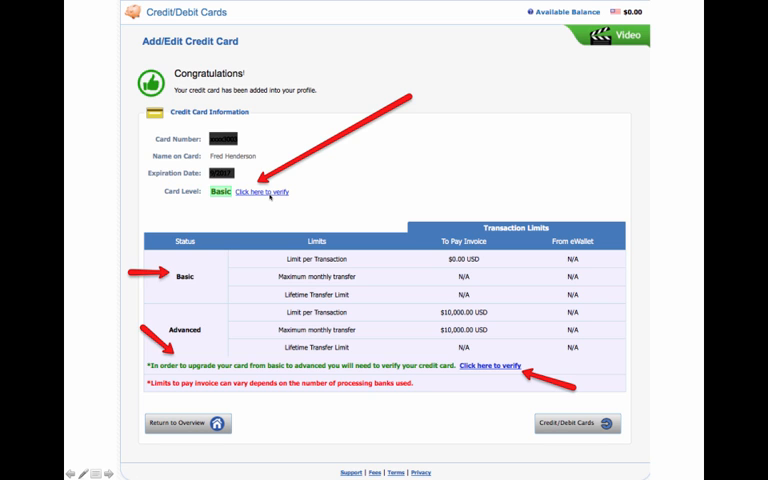
- Begin verification of the newly added Basic-level credit card
left_click(260, 192)
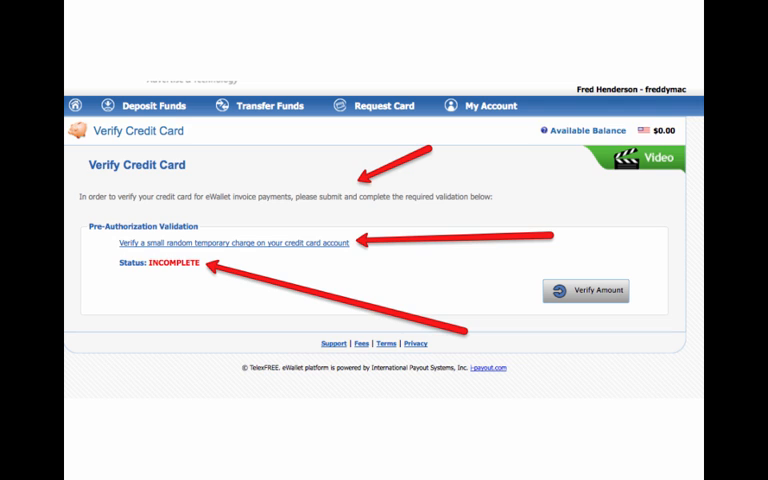
mouse_move(510, 264)
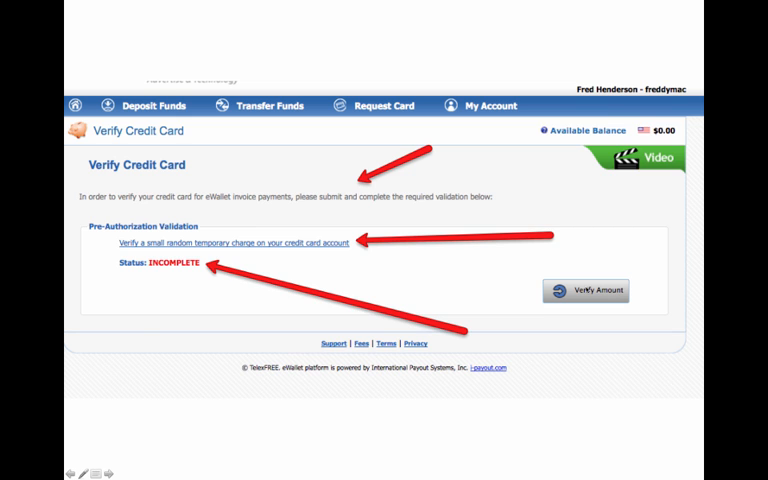
- Request the pre-authorization Verify Amount for the card, reaching the CVV2 prompt
left_click(230, 244)
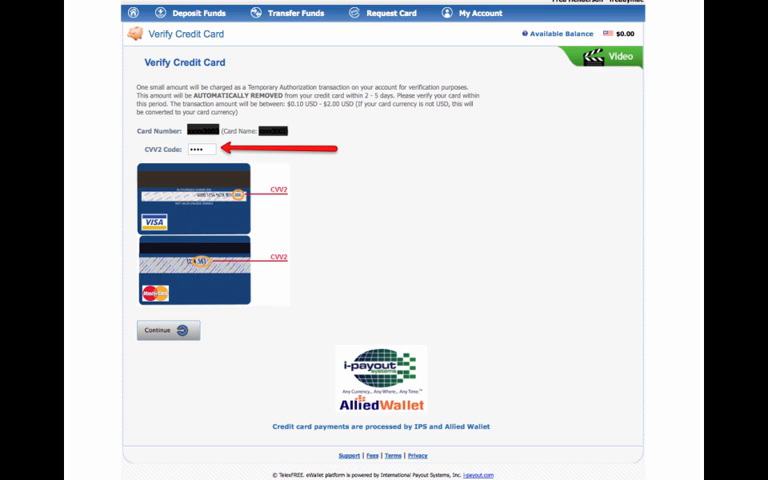
mouse_move(248, 120)
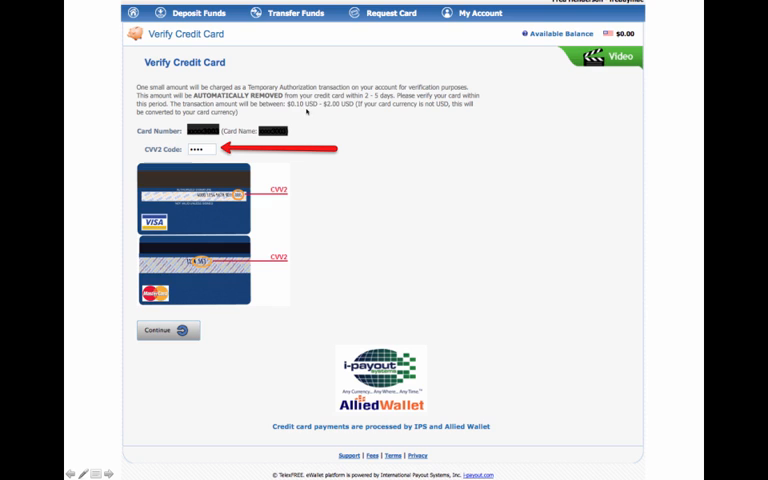
mouse_move(372, 150)
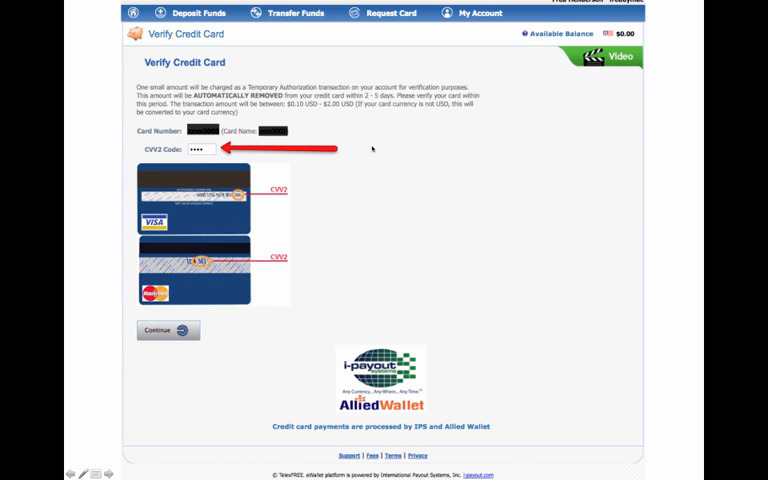
mouse_move(424, 132)
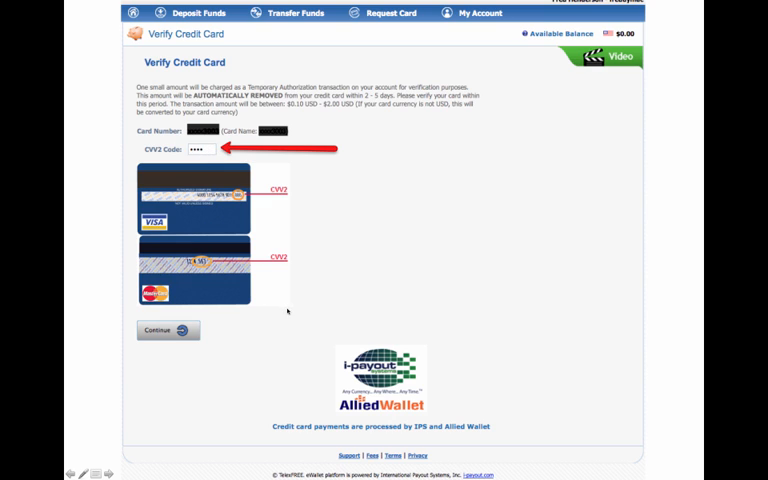
mouse_move(330, 308)
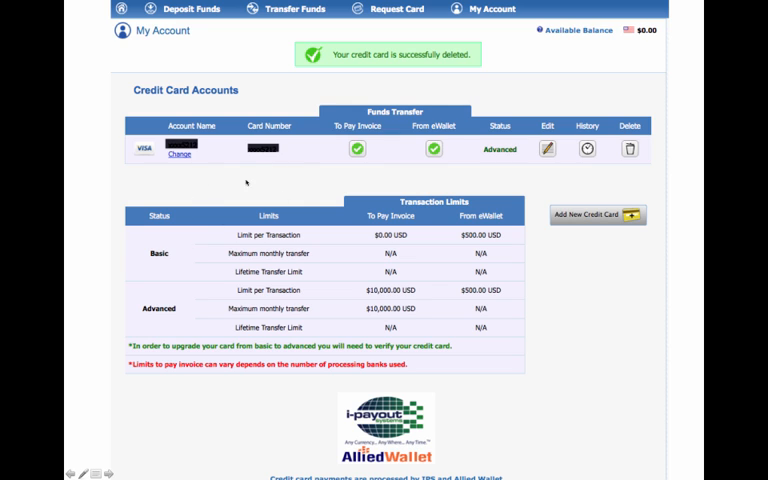
mouse_move(470, 68)
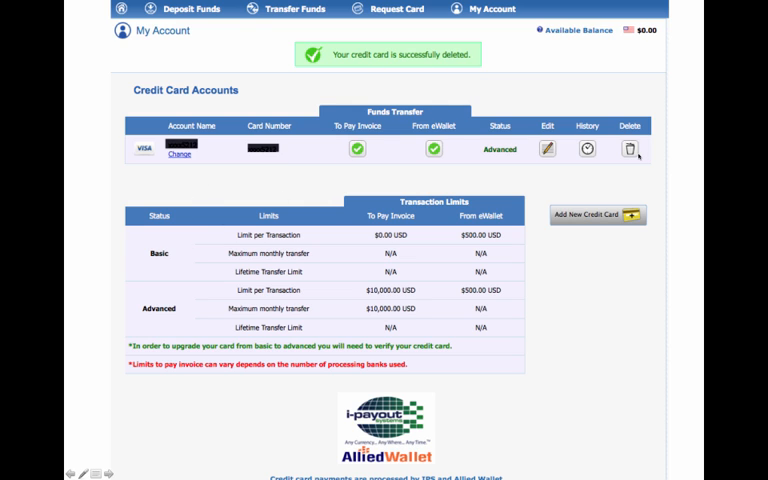
mouse_move(232, 244)
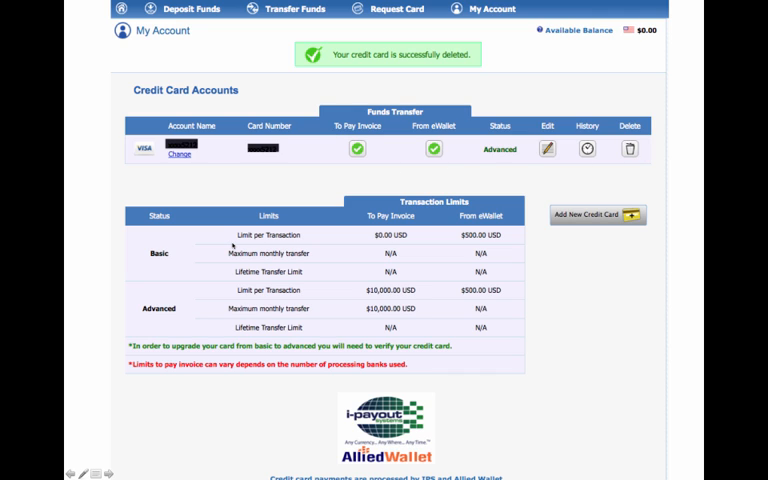
mouse_move(184, 310)
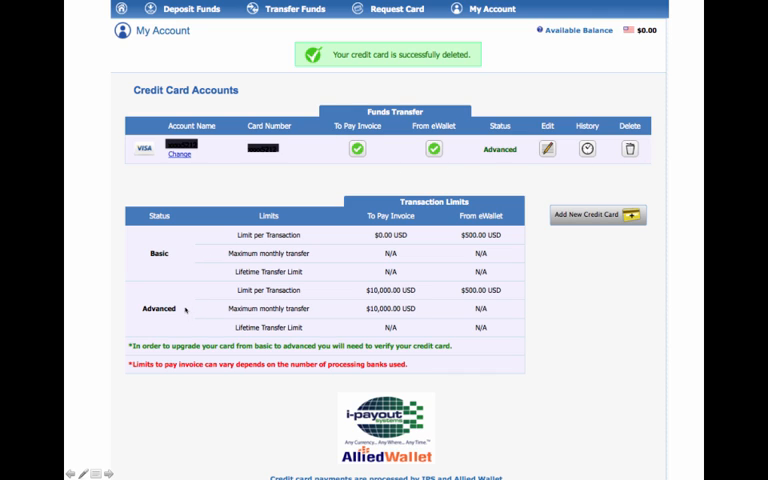
mouse_move(484, 156)
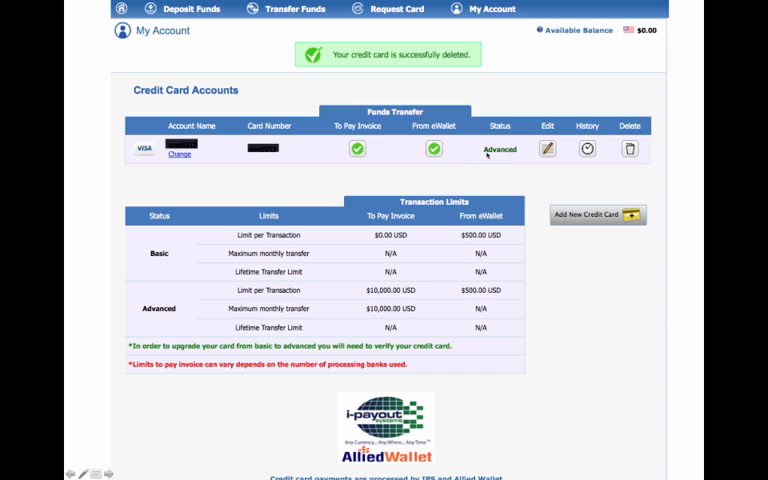
mouse_move(336, 268)
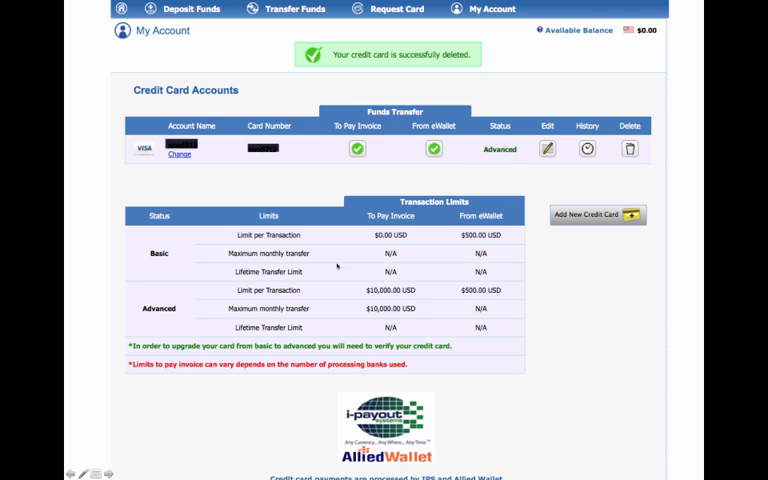
mouse_move(372, 300)
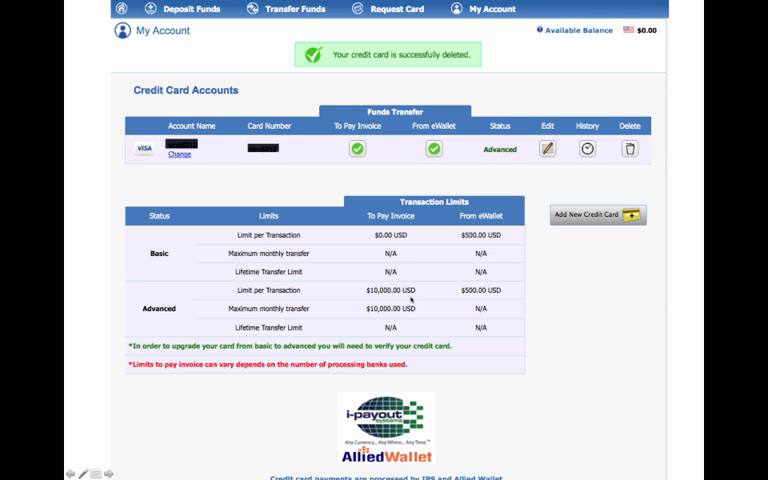
mouse_move(328, 316)
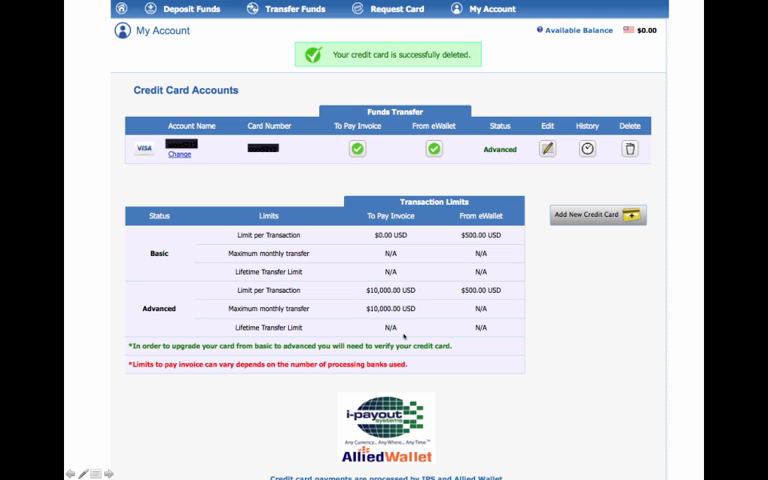
mouse_move(244, 196)
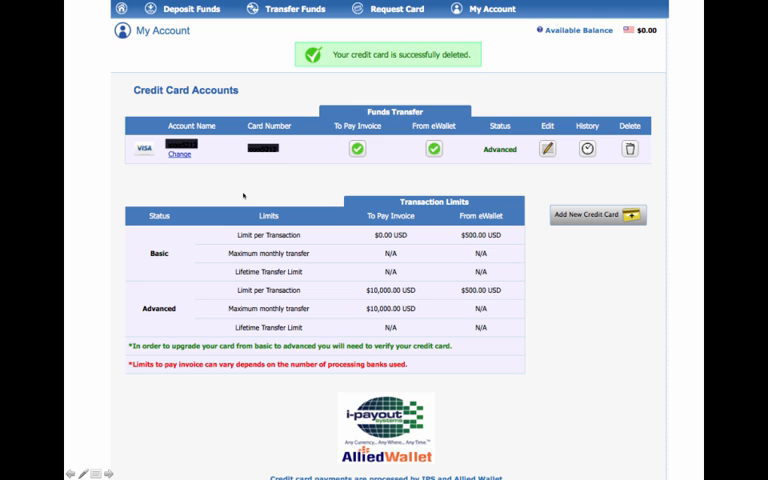
- Reach the card's CVV2 verification page, then return to the Bank Accounts list
left_click(548, 150)
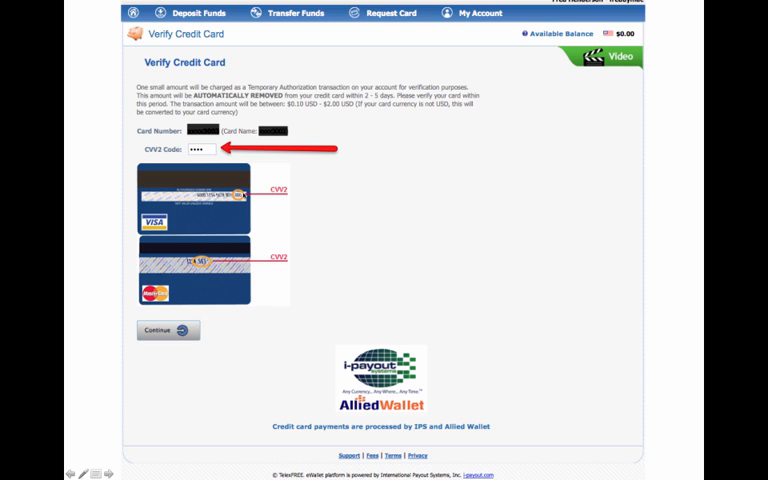
left_click(168, 330)
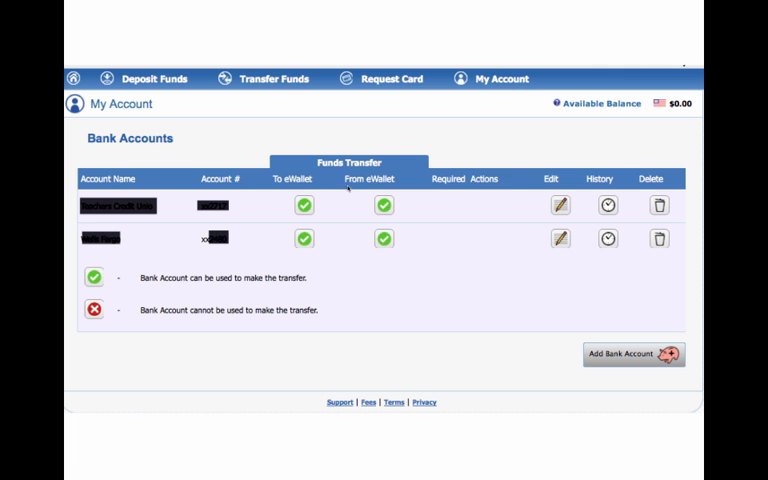
mouse_move(322, 246)
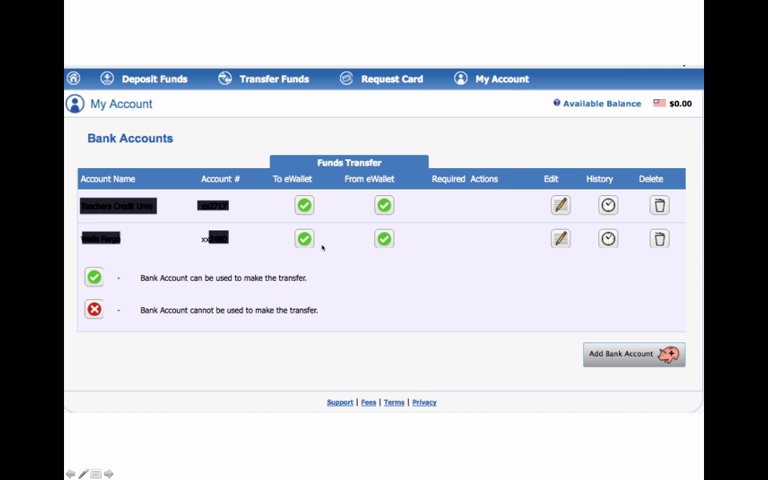
mouse_move(344, 262)
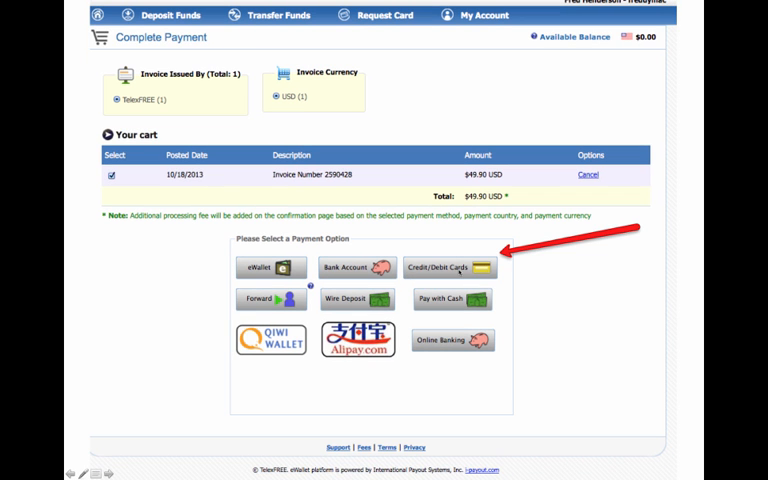
- Choose credit card to pay the $49.90 invoice, reaching the payment review page
left_click(452, 268)
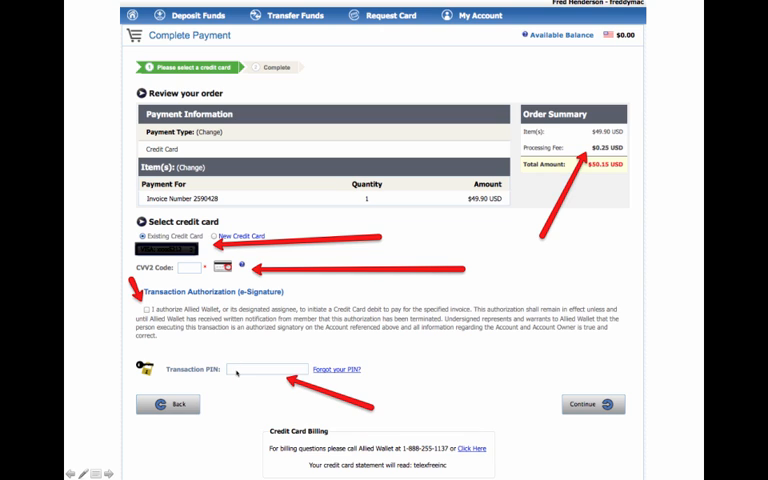
mouse_move(550, 396)
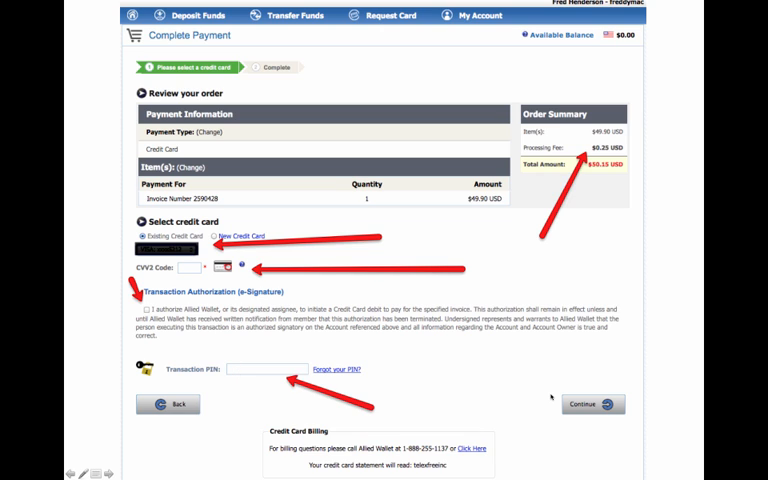